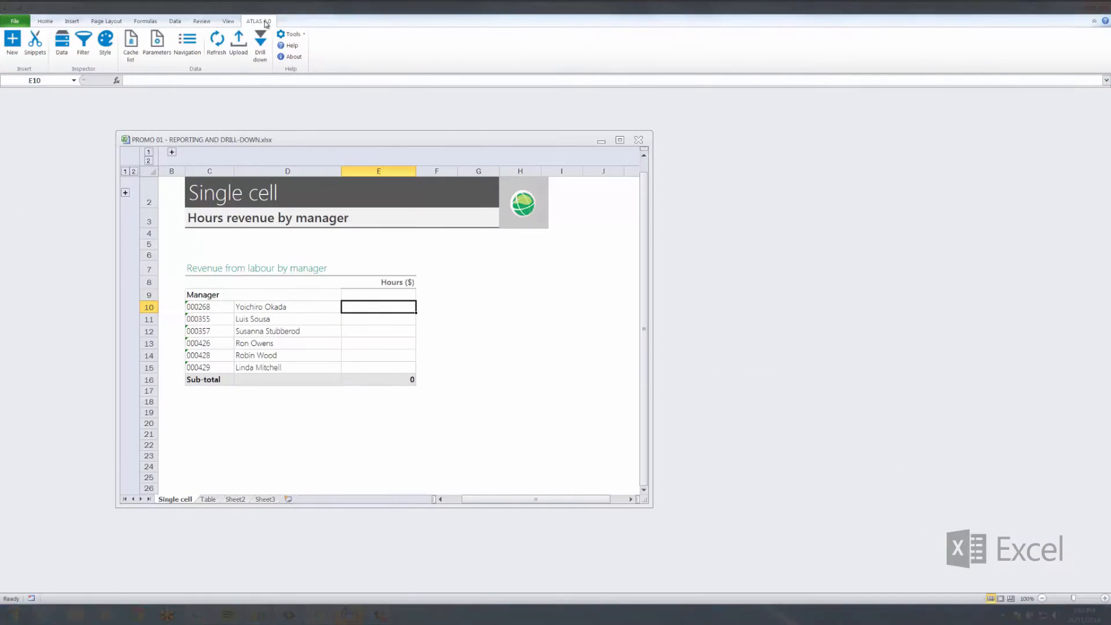
pyautogui.click(34, 42)
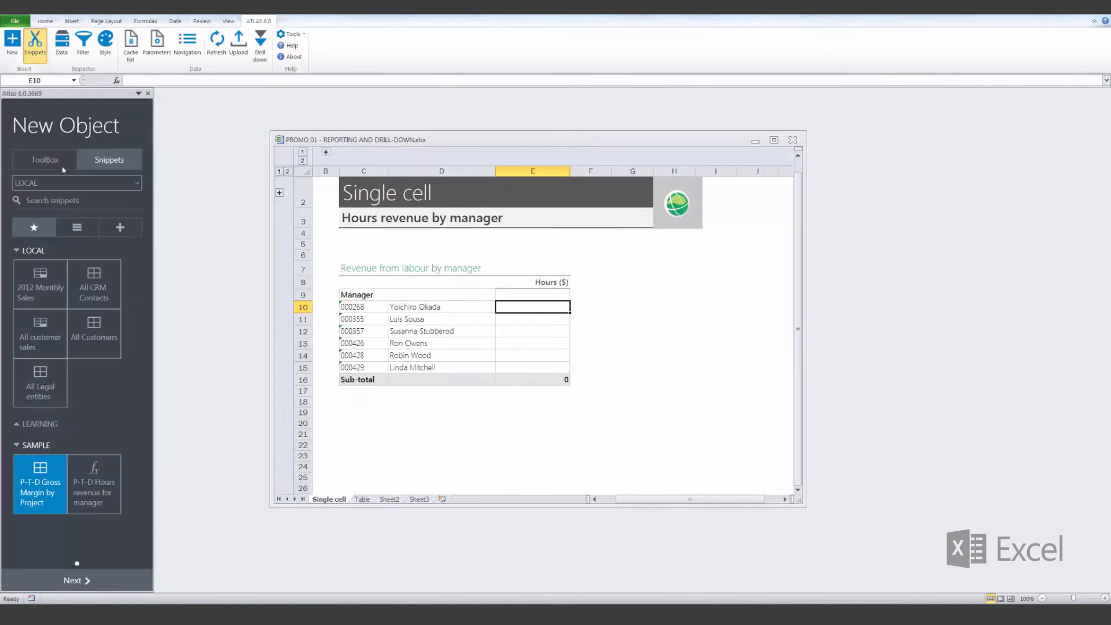
pyautogui.click(92, 484)
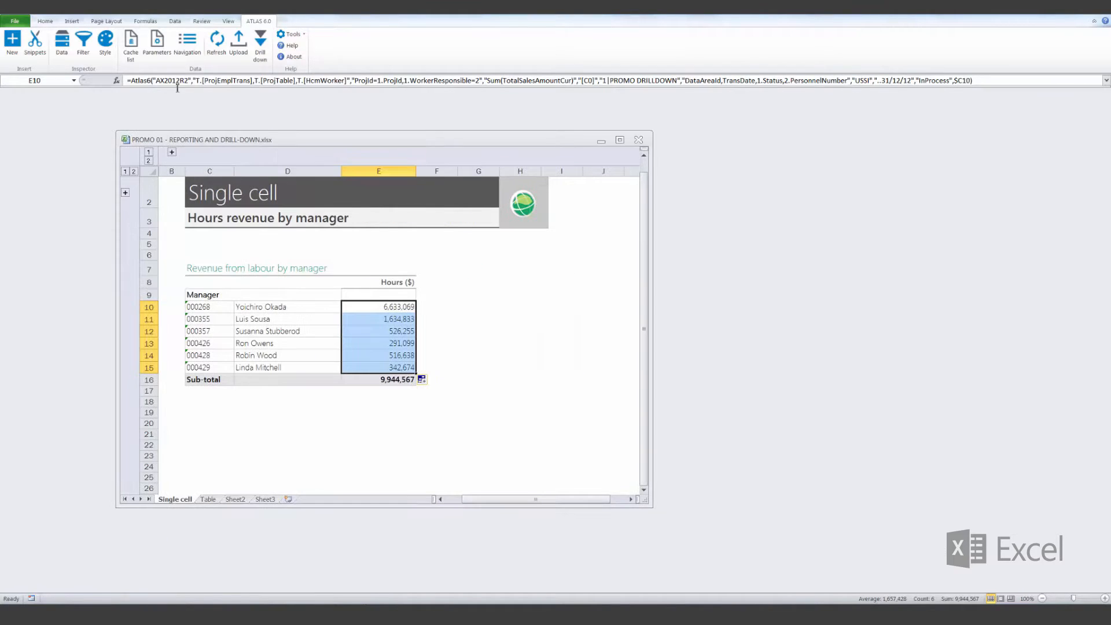
pyautogui.click(260, 42)
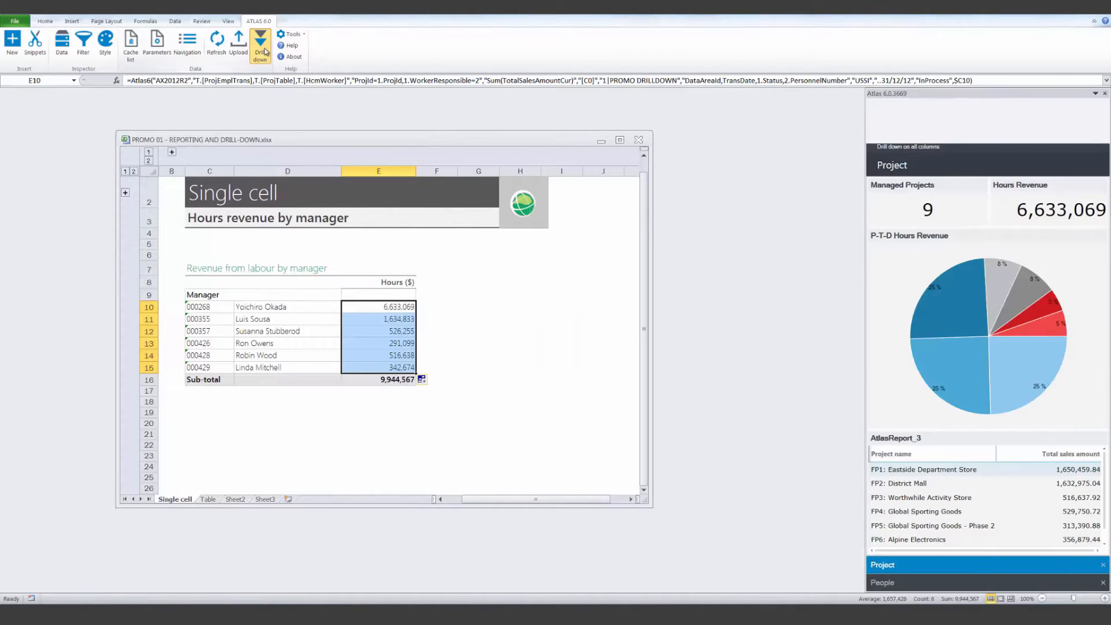
pyautogui.click(260, 42)
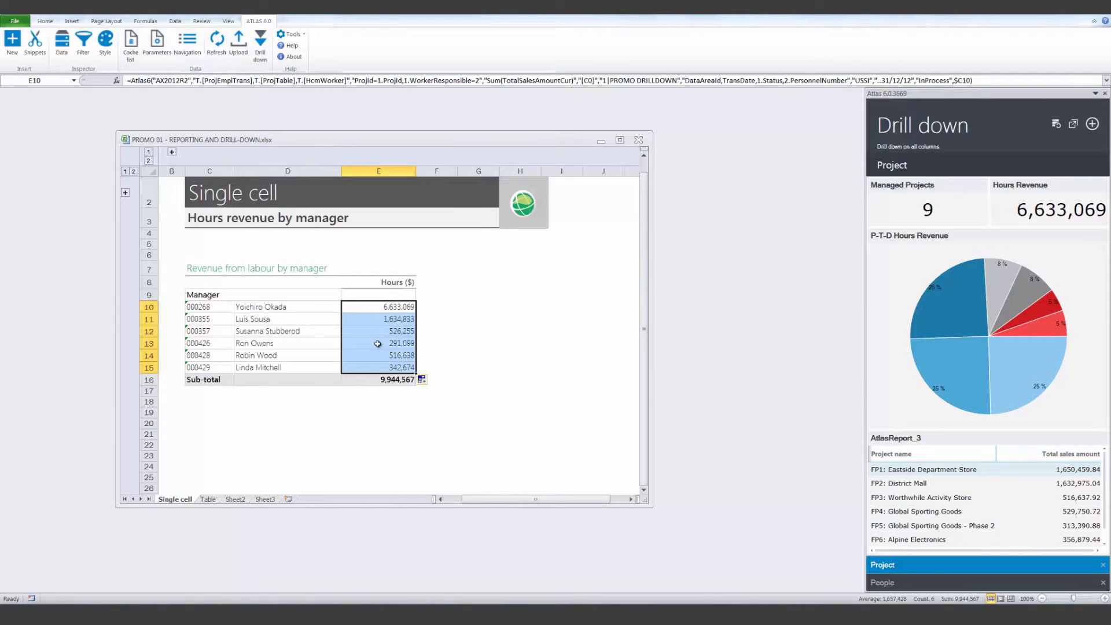
pyautogui.click(377, 344)
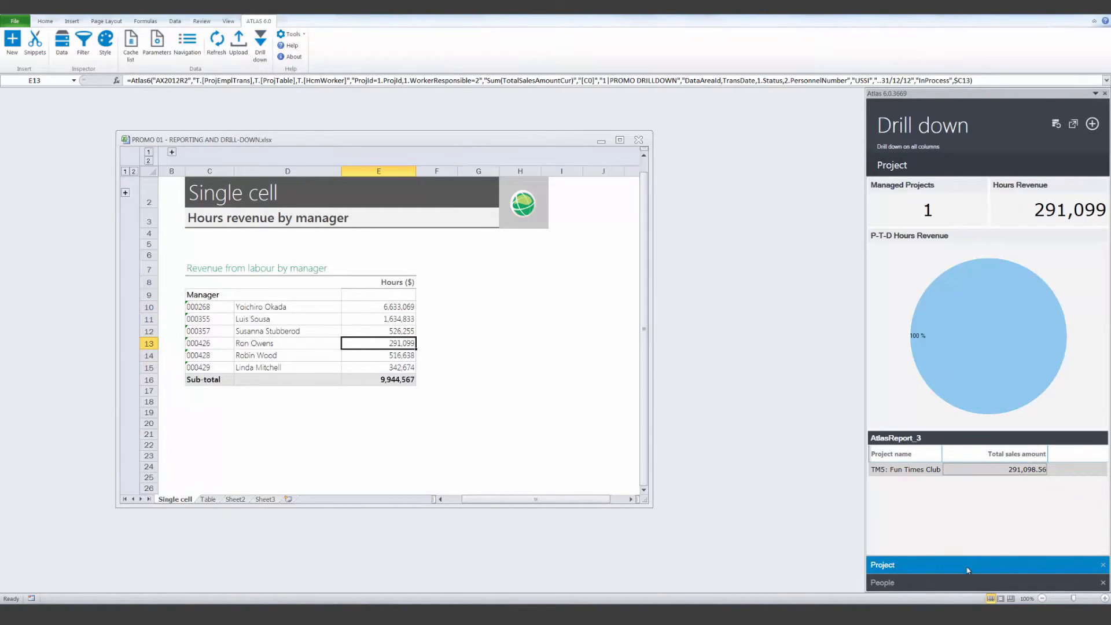
pyautogui.click(881, 582)
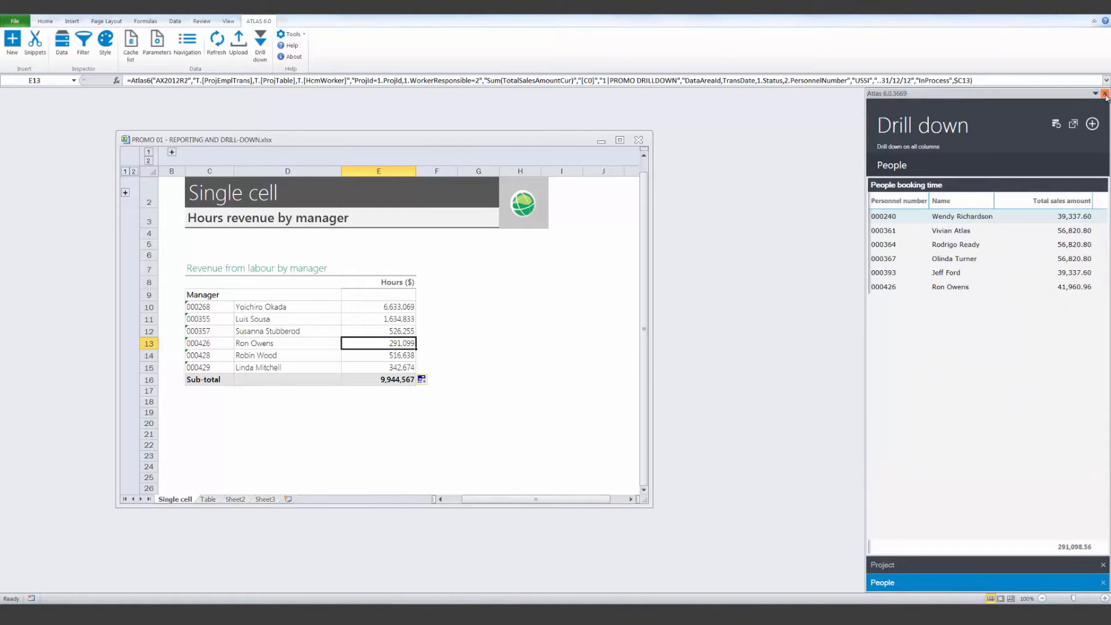
pyautogui.click(207, 499)
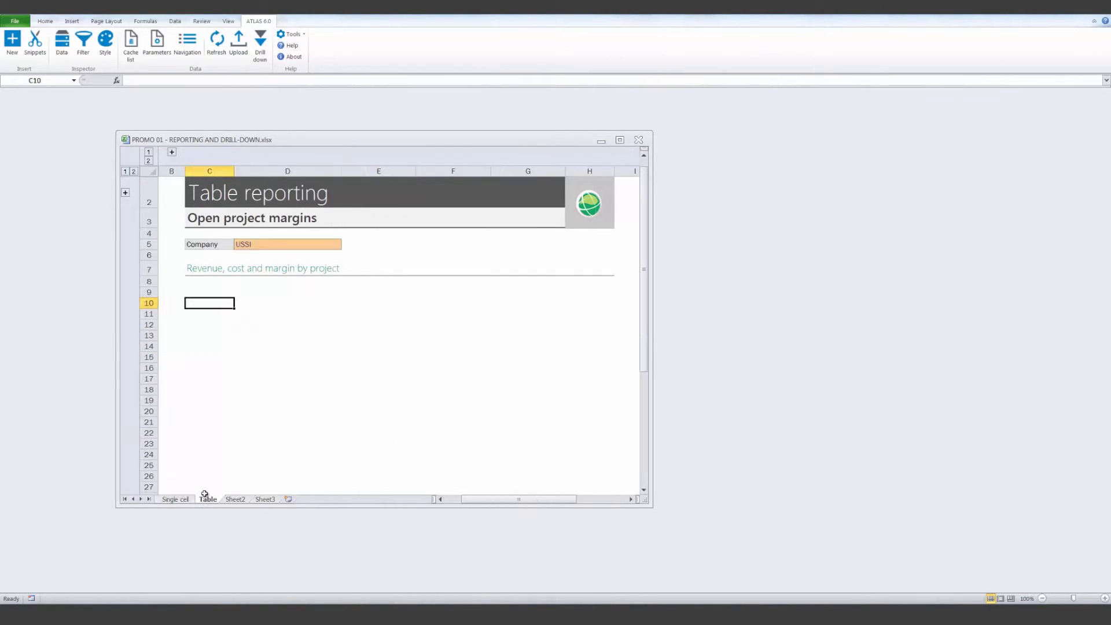
# - Open the Snippets library and drag a snippet onto the Table reporting sheet
pyautogui.click(34, 43)
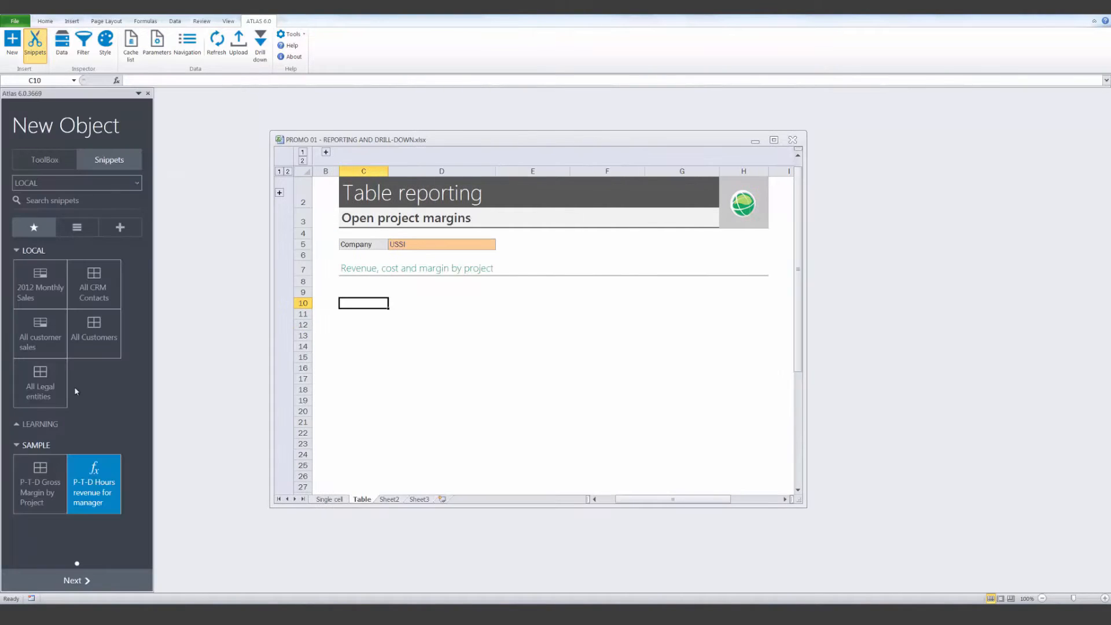
pyautogui.moveTo(41, 484); pyautogui.dragTo(354, 308)
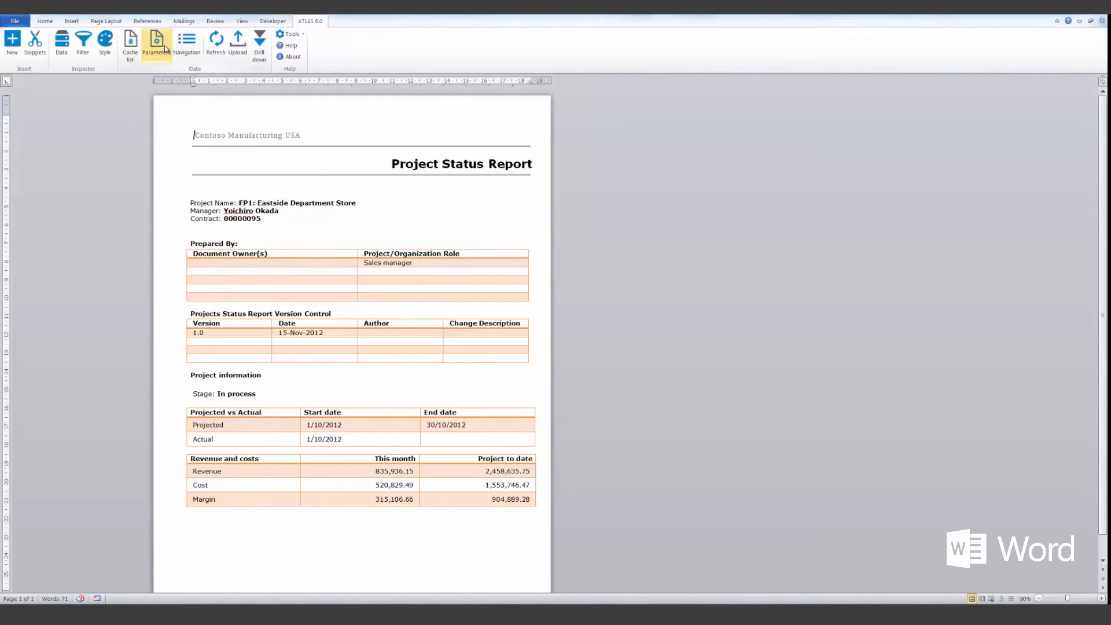
# - Enter 00000092 as the ProjId value in the Atlas Parameters pane
pyautogui.click(154, 44)
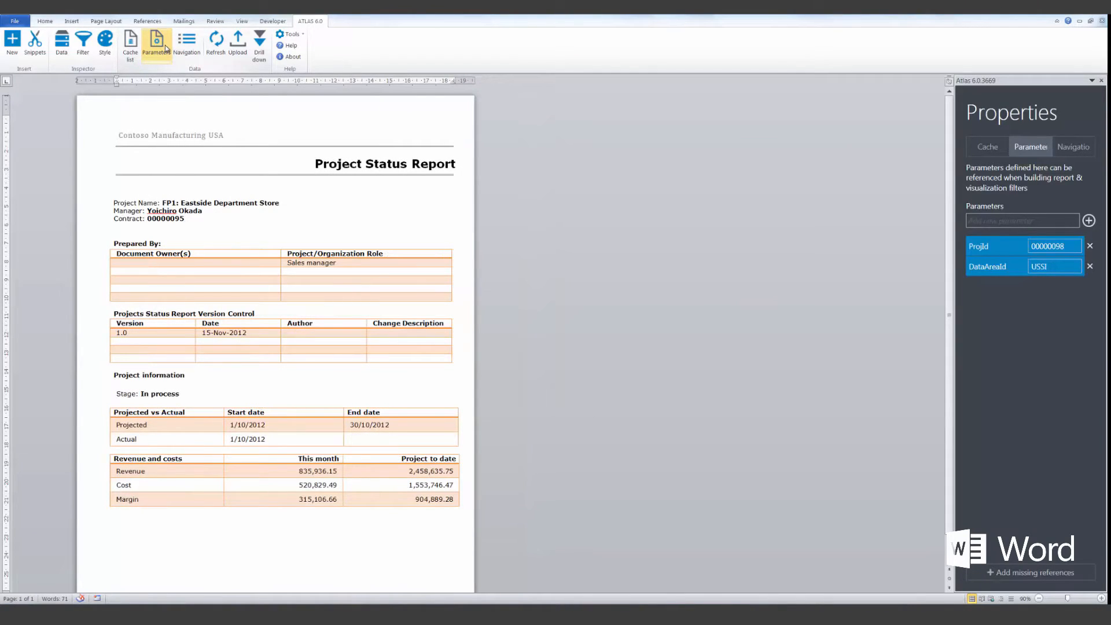
pyautogui.click(1054, 245)
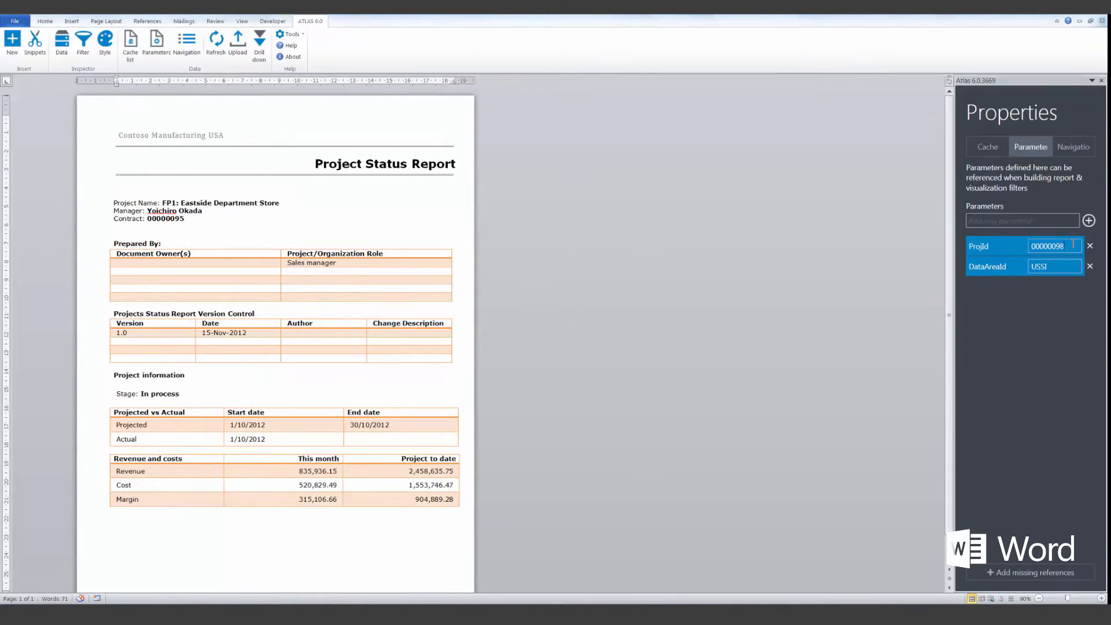
pyautogui.write('00000092')
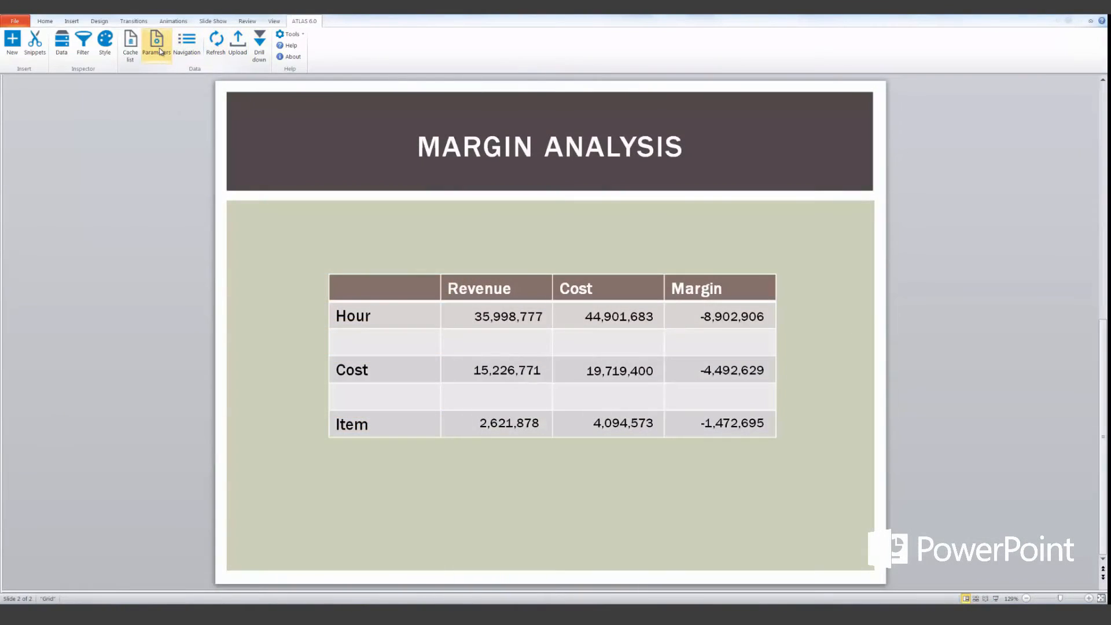
# - Open the slide report's Atlas parameters and confirm the DataAreaId value USSI
pyautogui.click(156, 42)
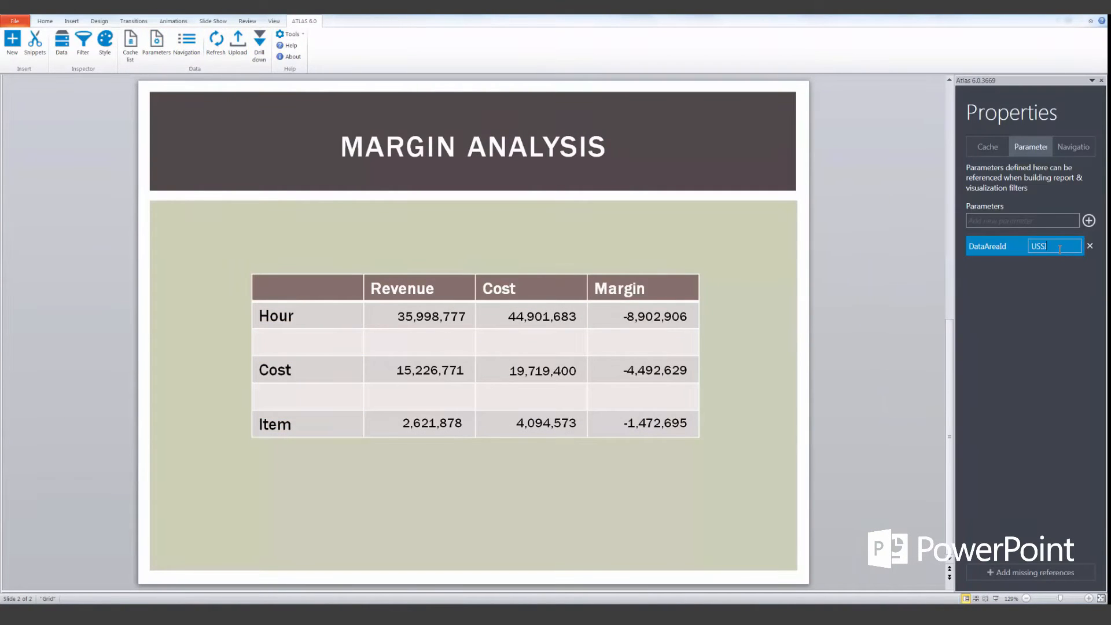
pyautogui.press('Backspace')
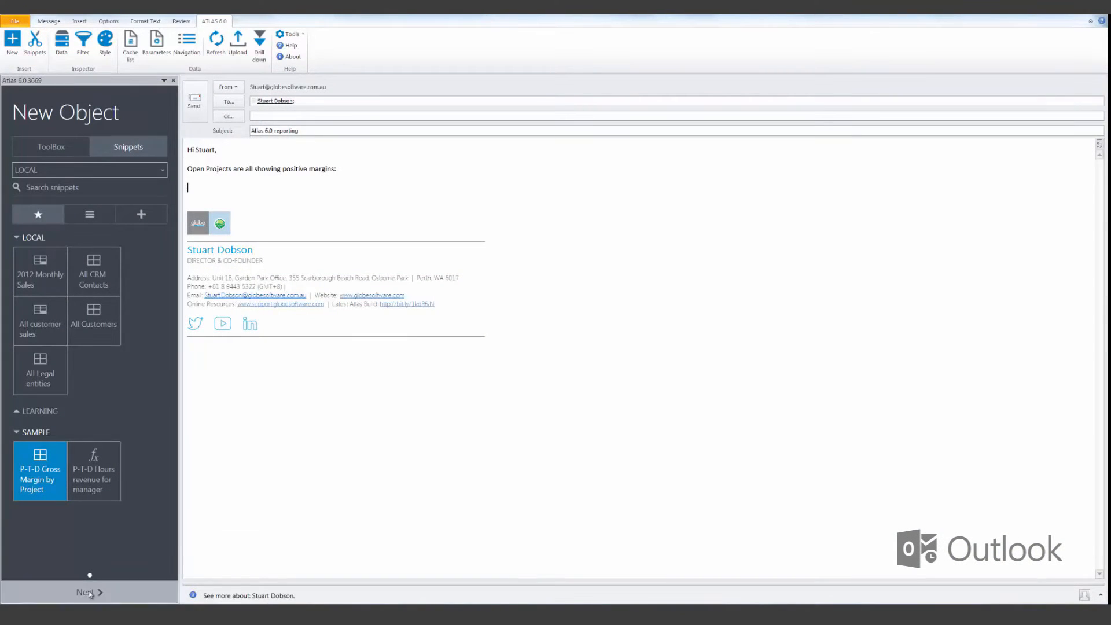
# - Continue with the P-T-D Gross Margin by Project snippet
pyautogui.click(86, 592)
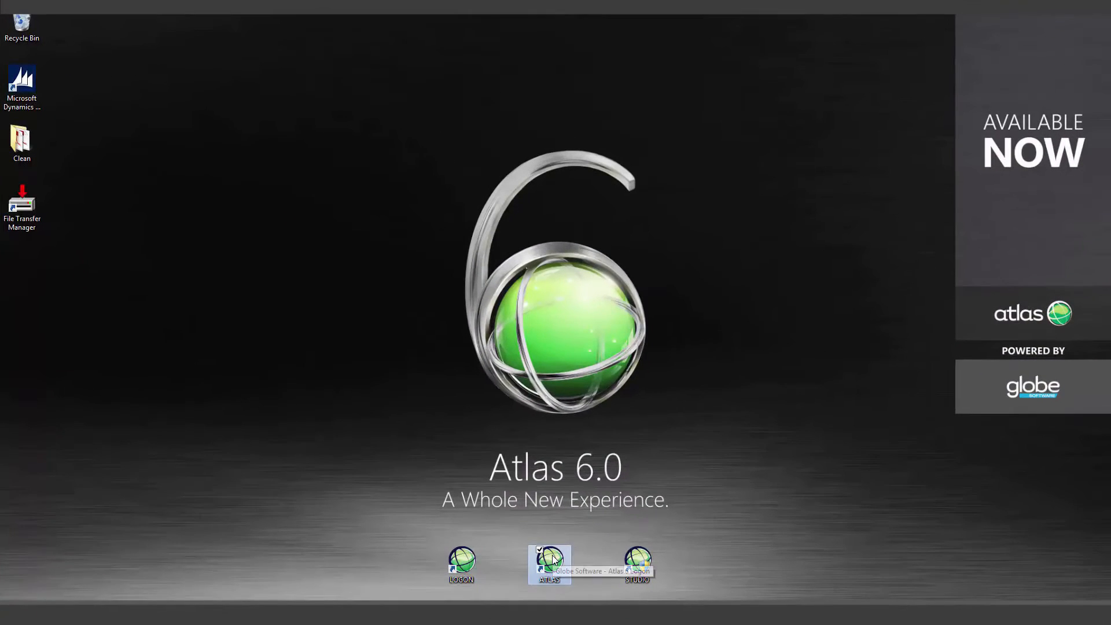
# - Launch the Atlas desktop client and open SALES DASHBOARD from the PROMO workspace
pyautogui.doubleClick(547, 559)
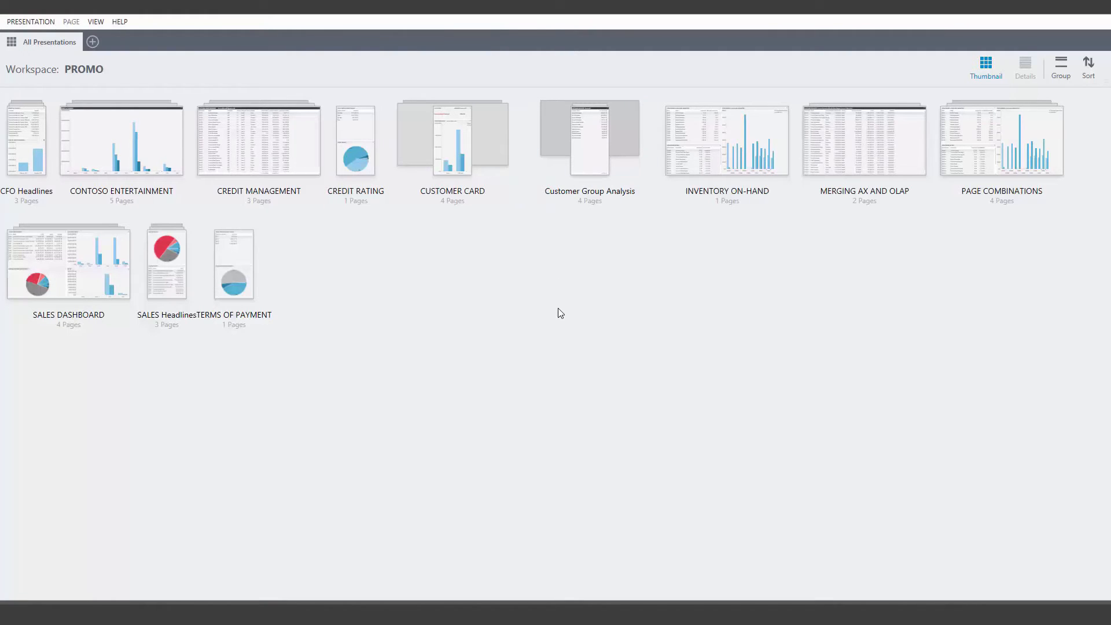
pyautogui.click(68, 261)
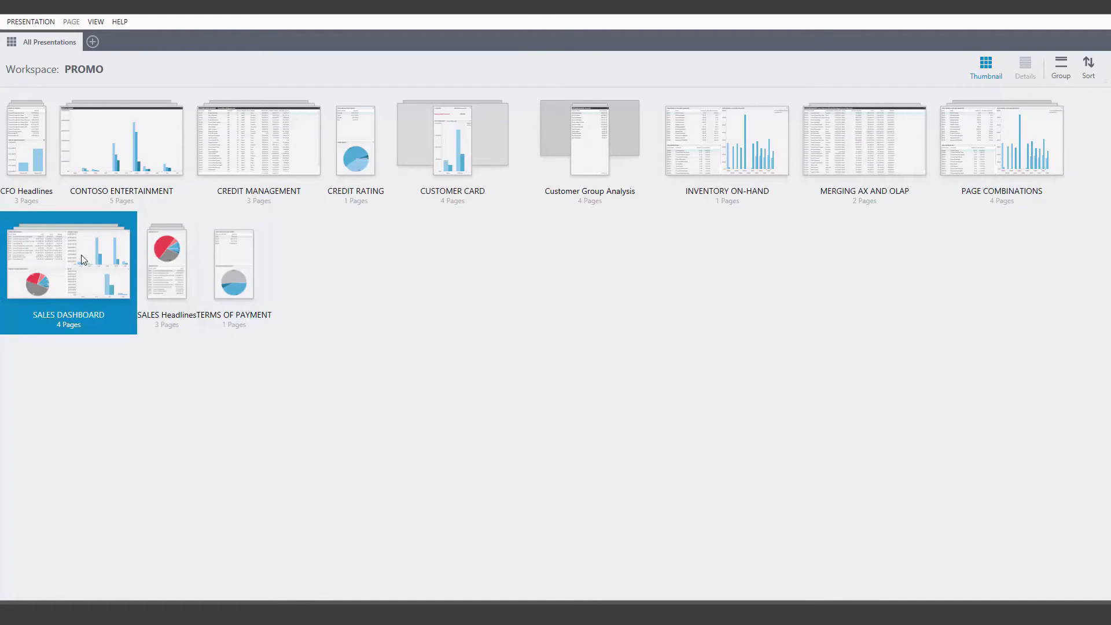
pyautogui.doubleClick(69, 259)
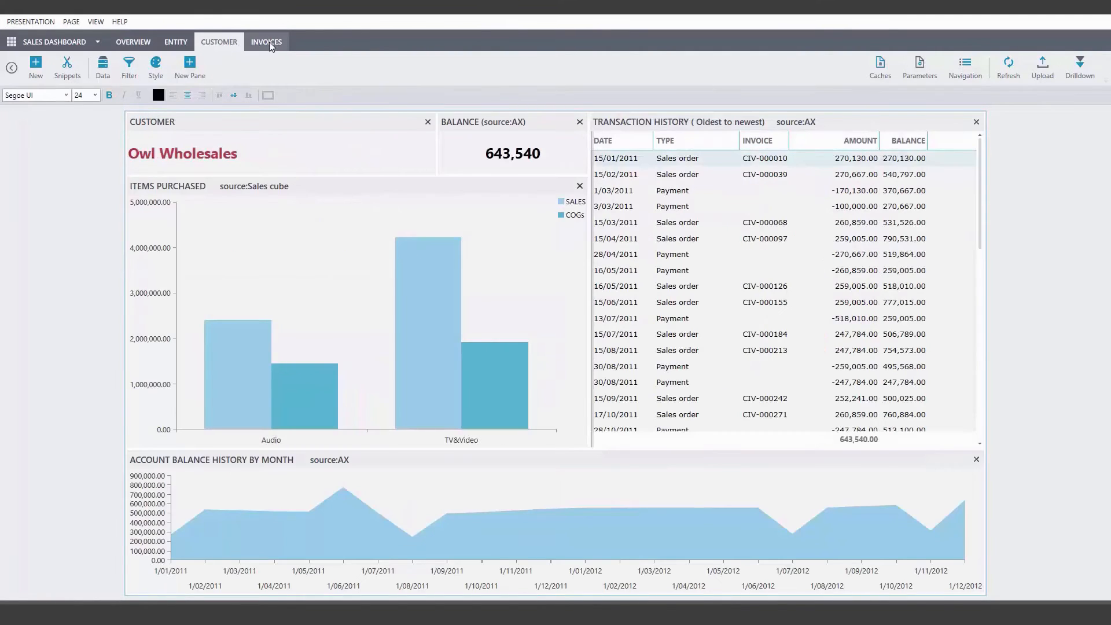
# - Go to the INVOICES tab of the Sales Dashboard presentation
pyautogui.click(266, 41)
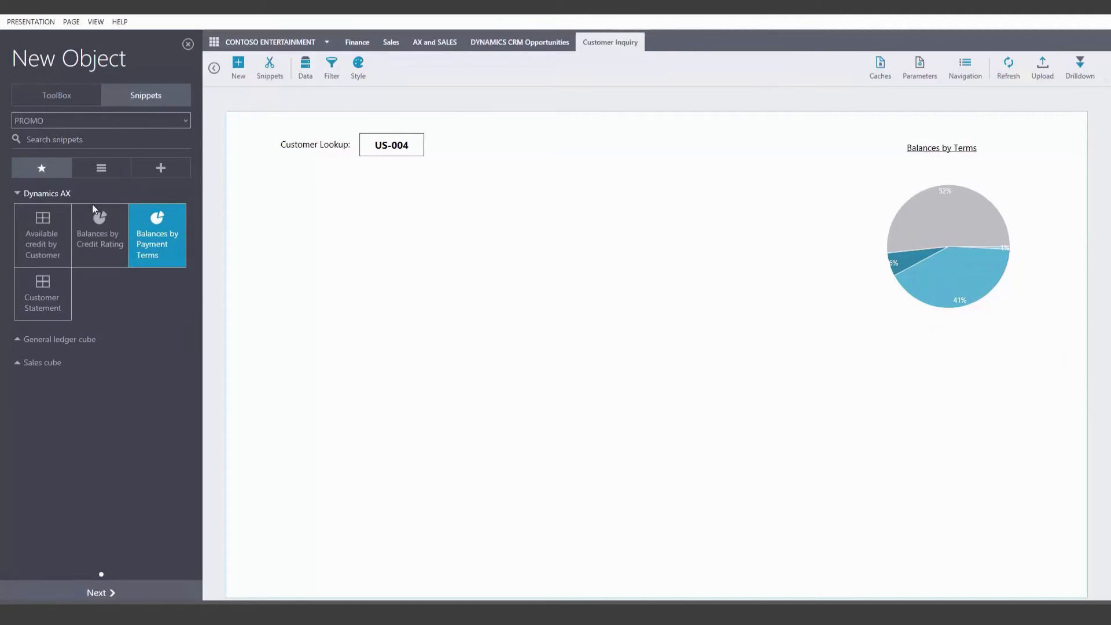
# - Insert and enlarge a customer transactions table, then look up customer US-005
pyautogui.click(41, 294)
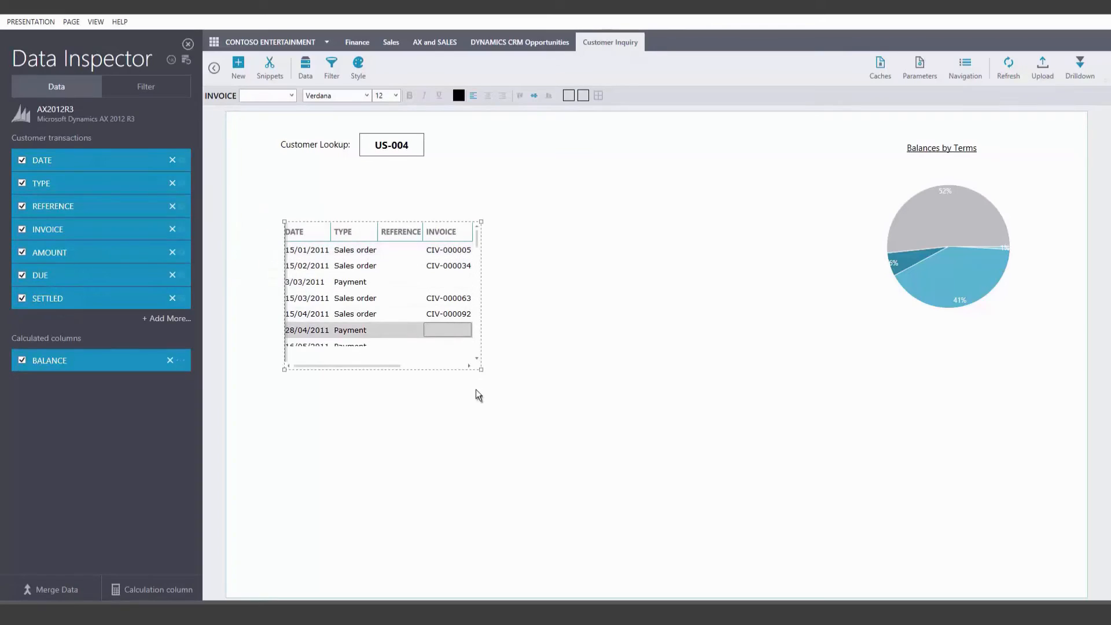
pyautogui.moveTo(481, 368); pyautogui.dragTo(671, 530)
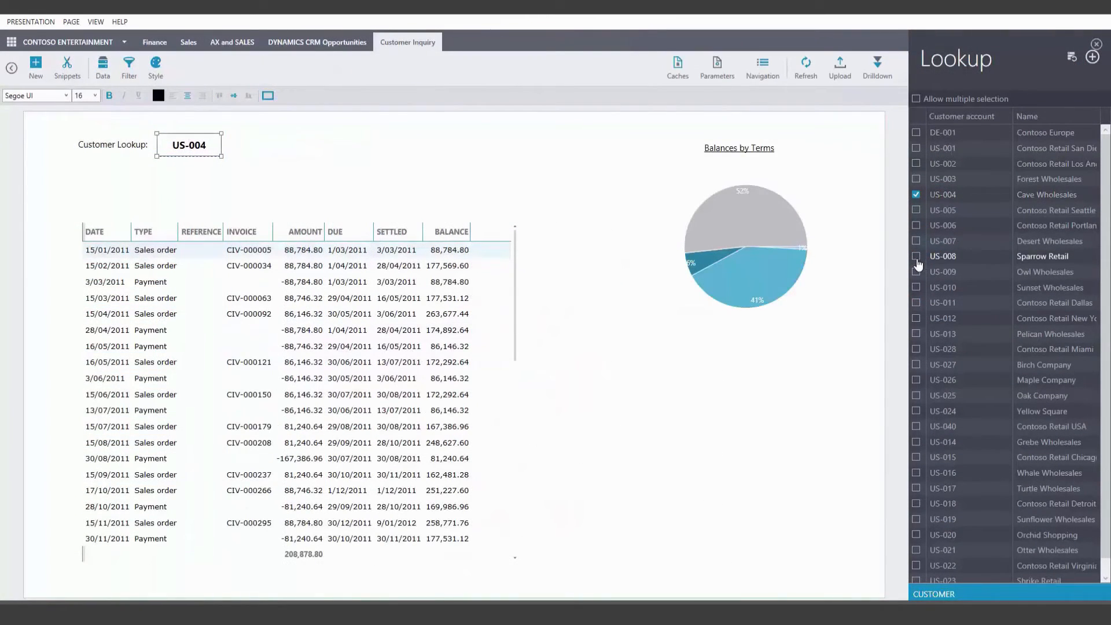
pyautogui.click(916, 256)
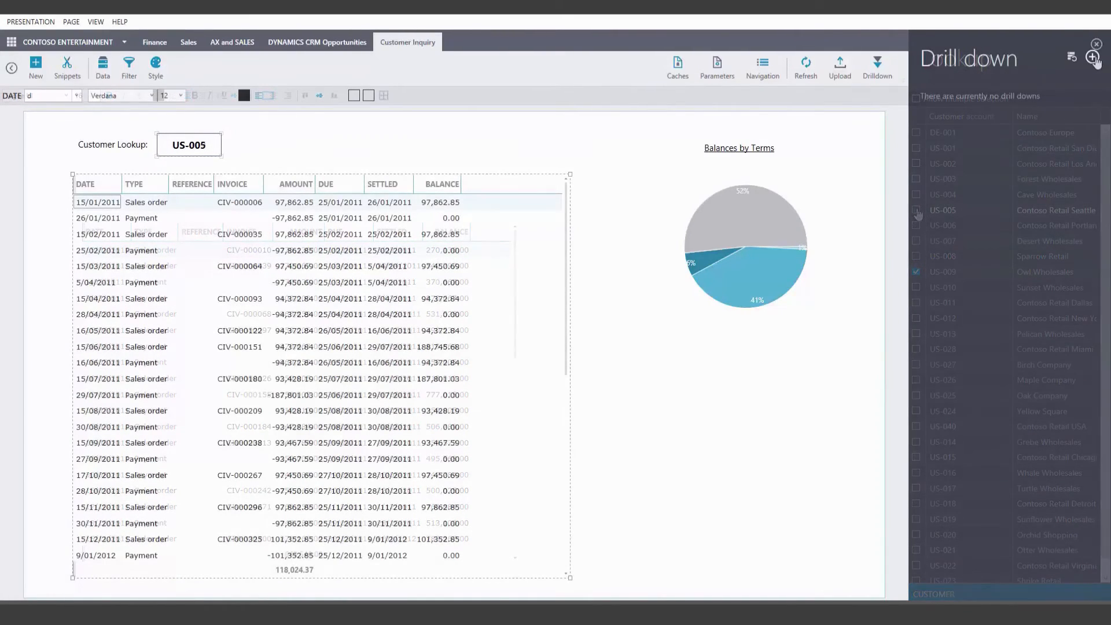
# - Start a new drill-down on TRANSACTIONS targeting the CUSTOMER CARD presentation
pyautogui.click(1092, 58)
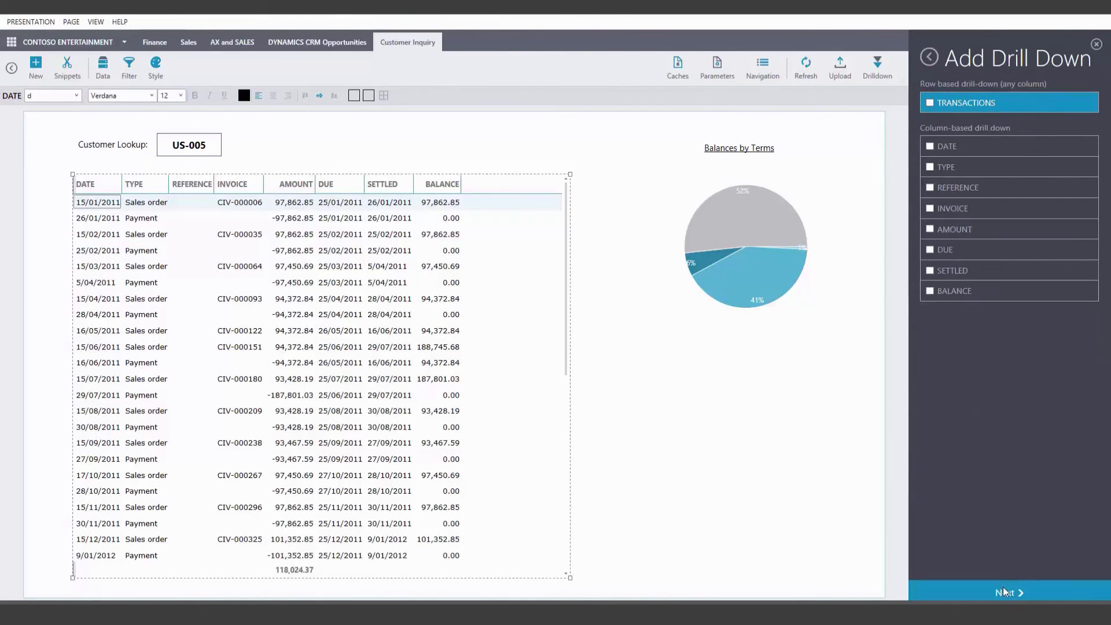
pyautogui.click(1008, 592)
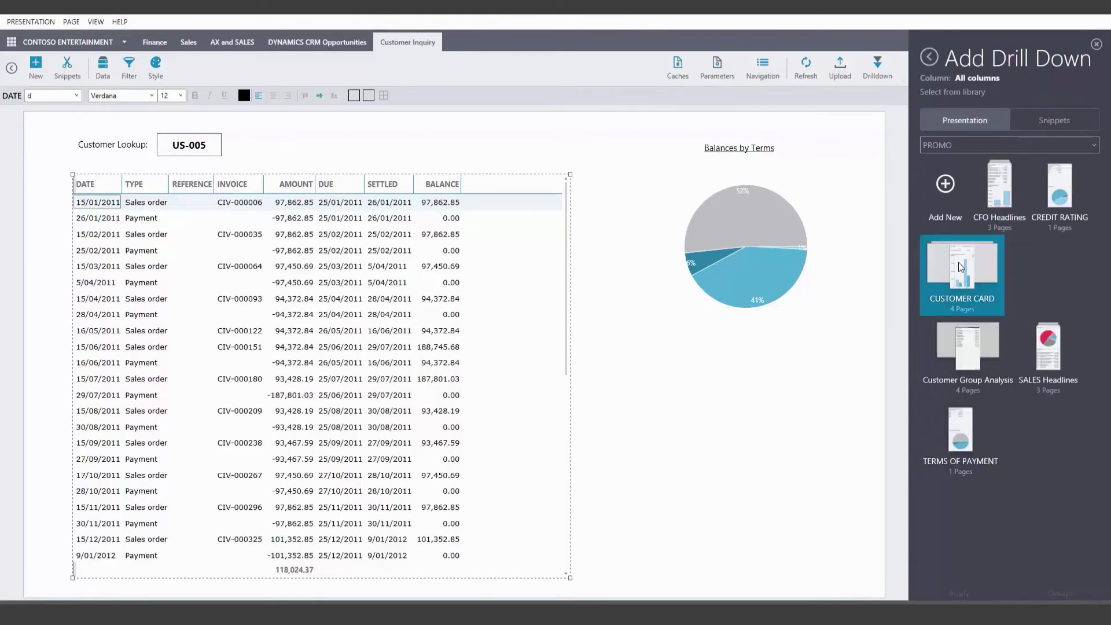
pyautogui.click(962, 272)
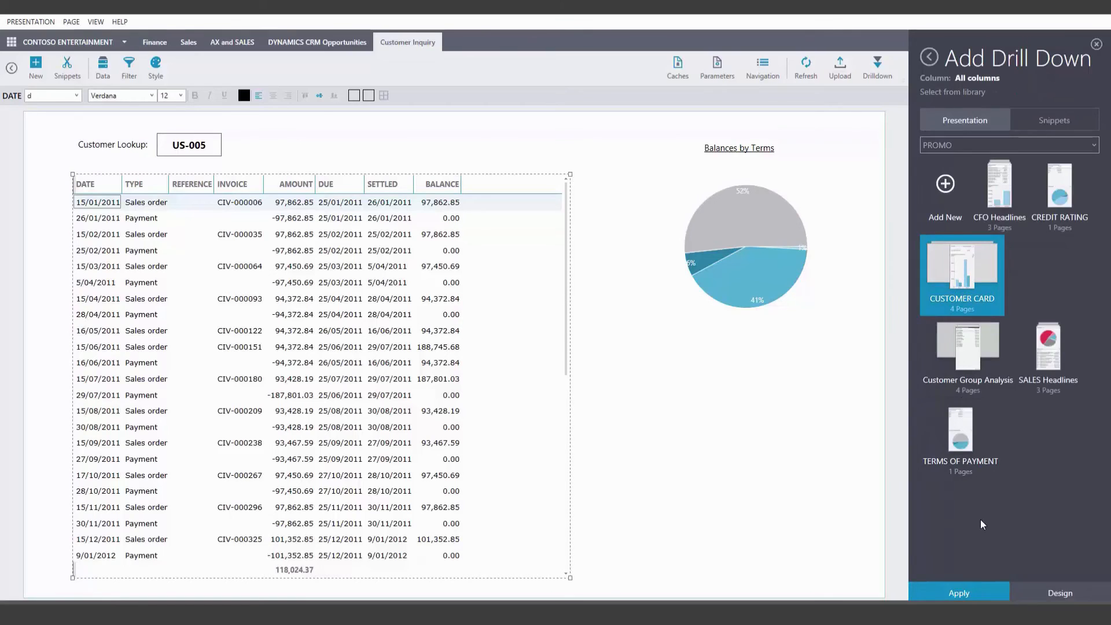